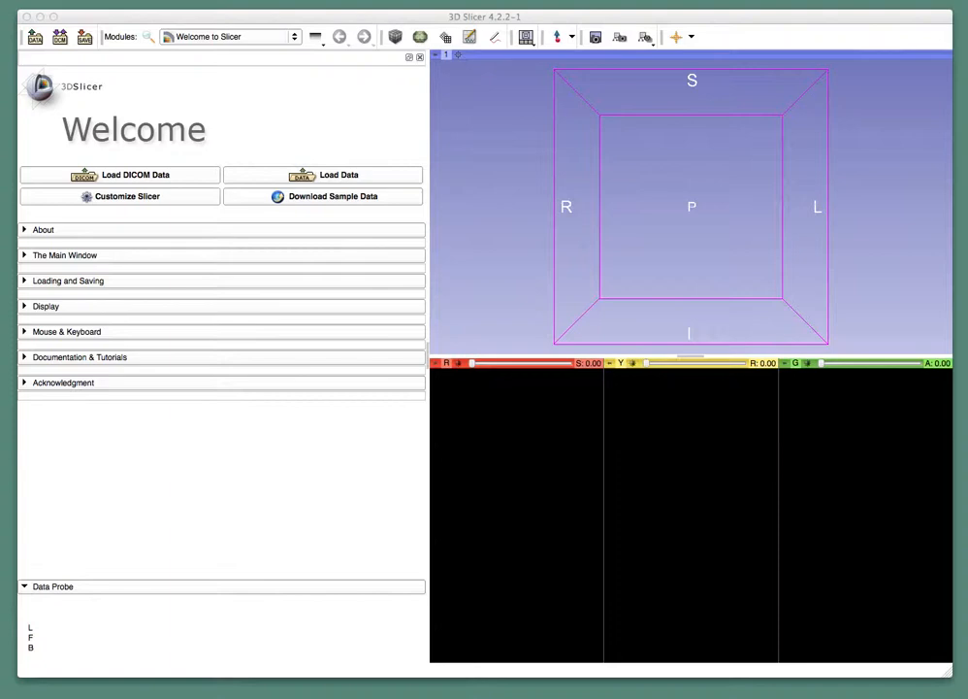
mouse_move(753, 13)
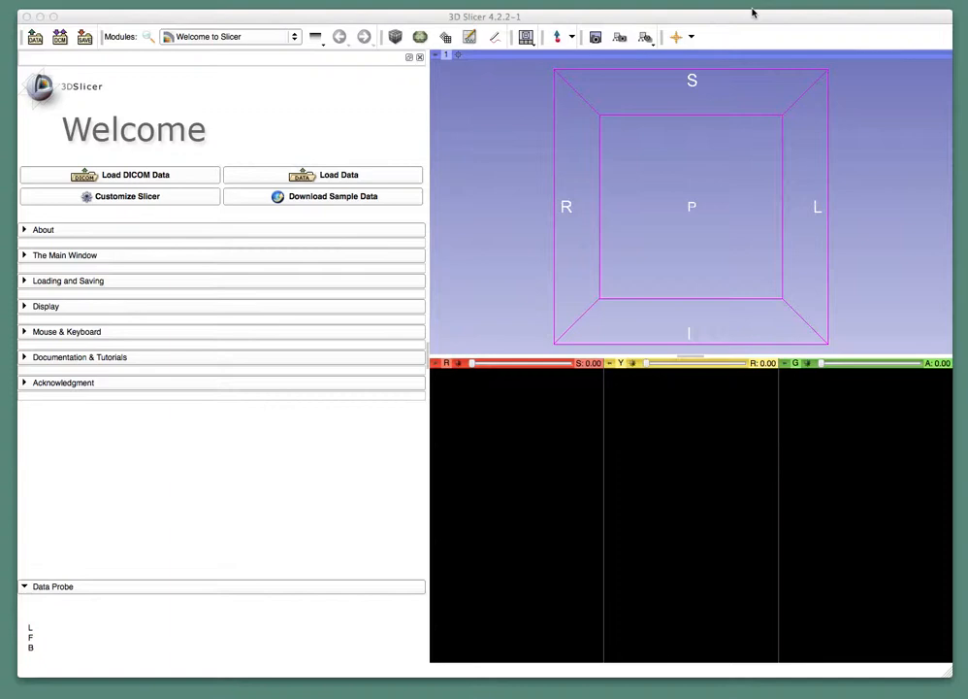
mouse_move(752, 13)
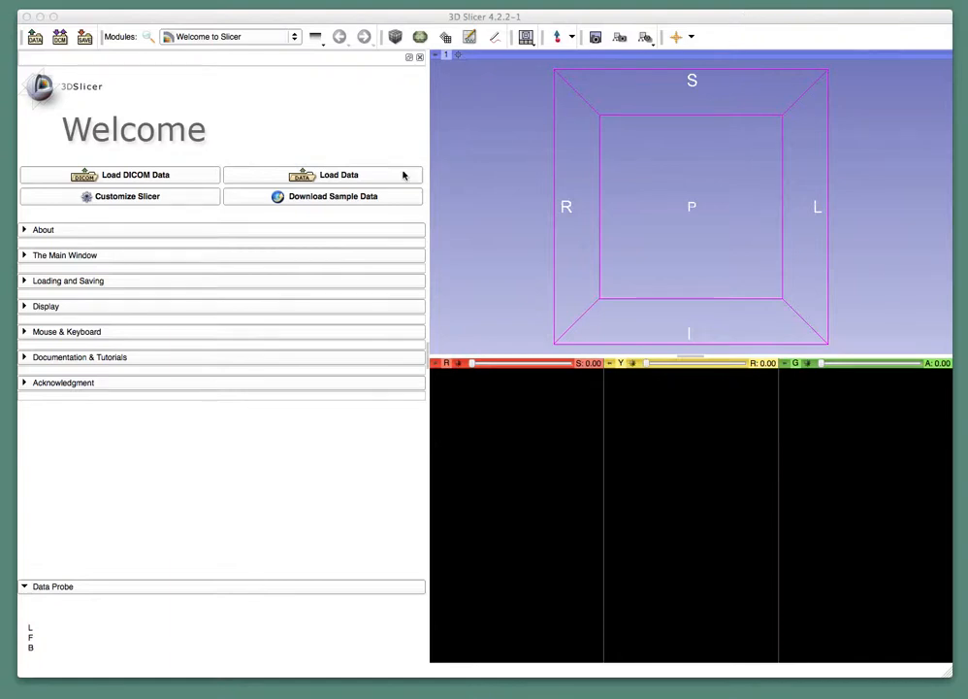
Step: Add mozzbrain_roi.nii.gz from the Desktop into the scene via Load Data
click(338, 175)
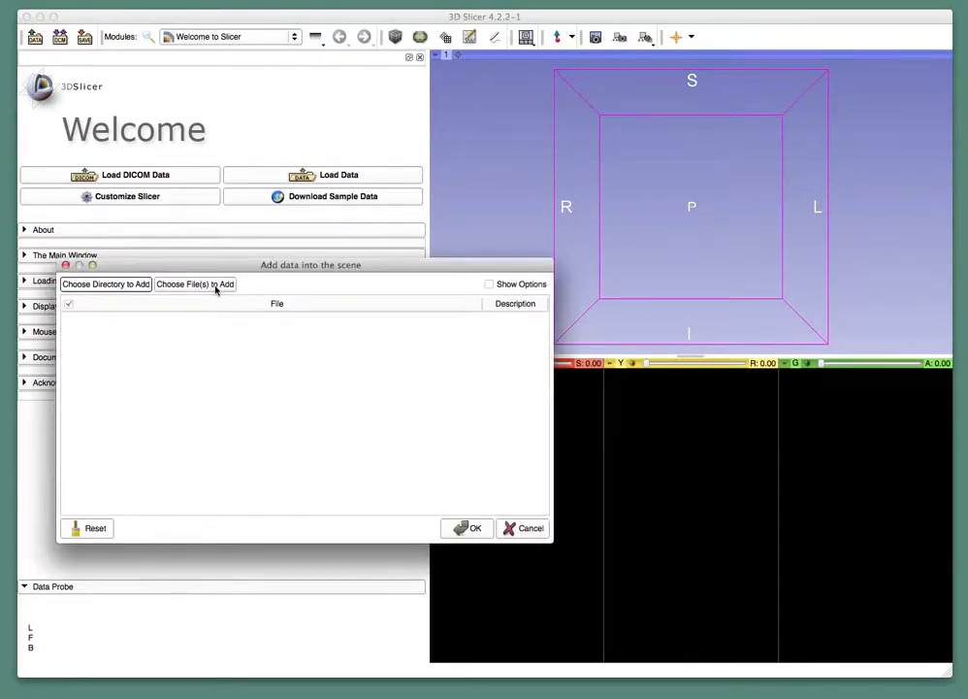
click(194, 283)
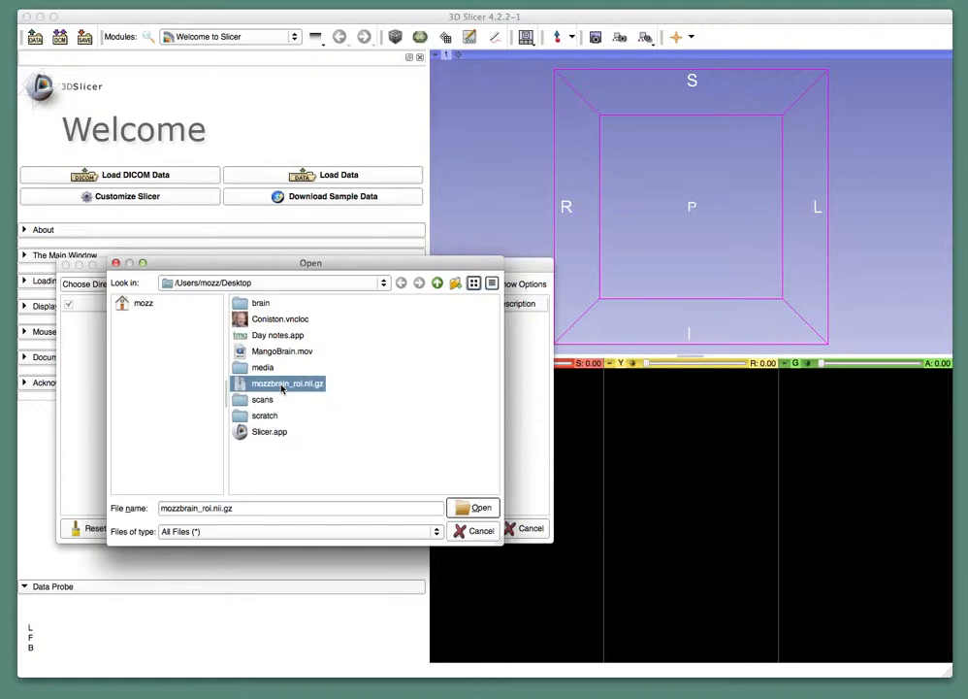
click(483, 508)
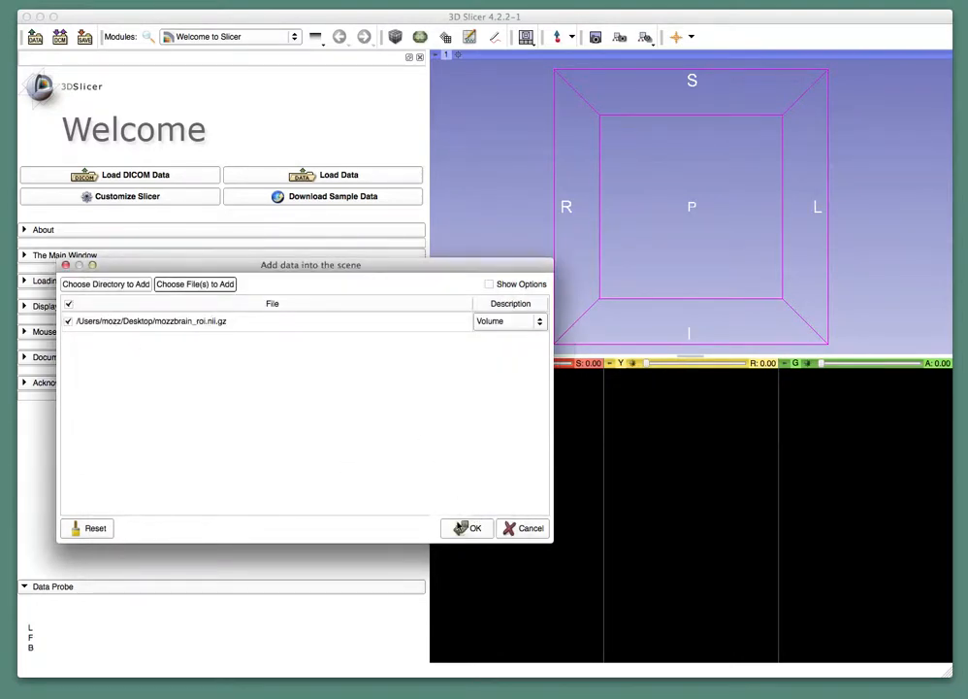
click(467, 528)
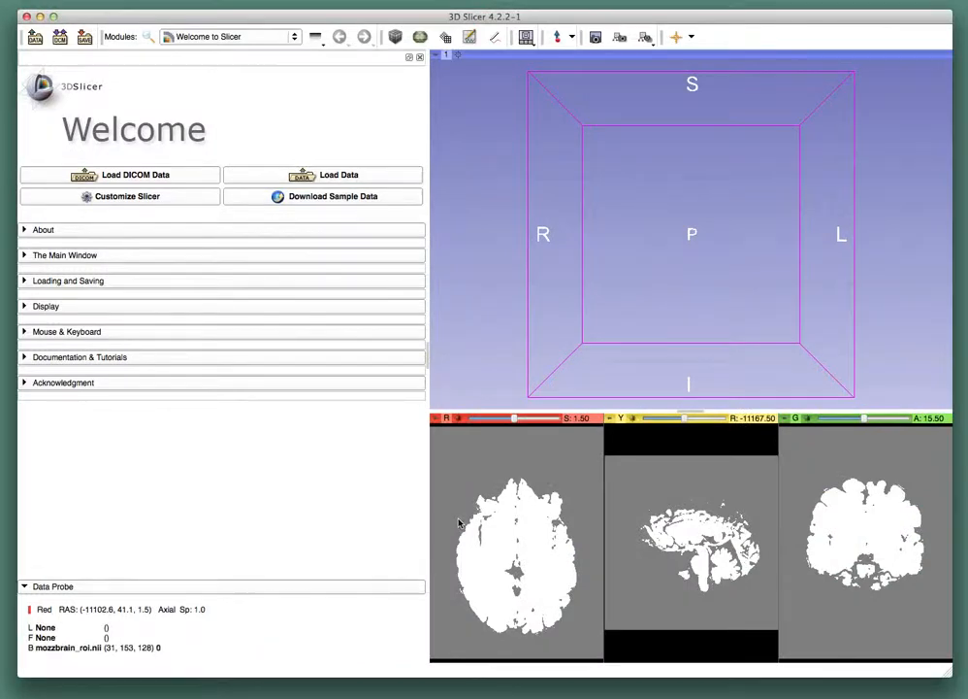
Step: Scroll the red axial slider through low, top and mid-upper slices of the brain mask
drag(514, 417, 526, 417)
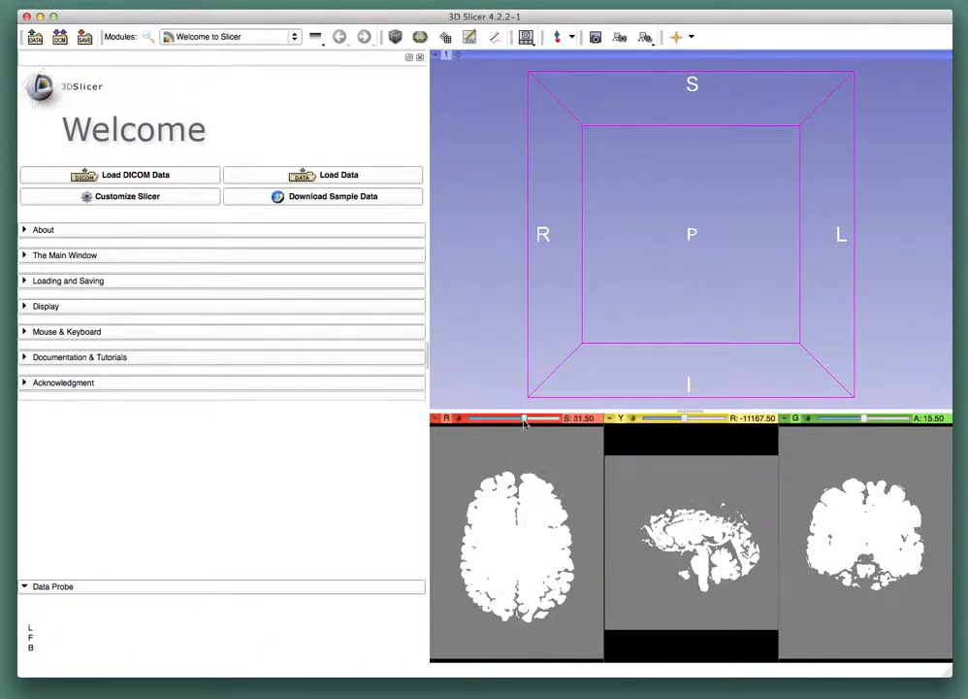
drag(526, 418, 517, 418)
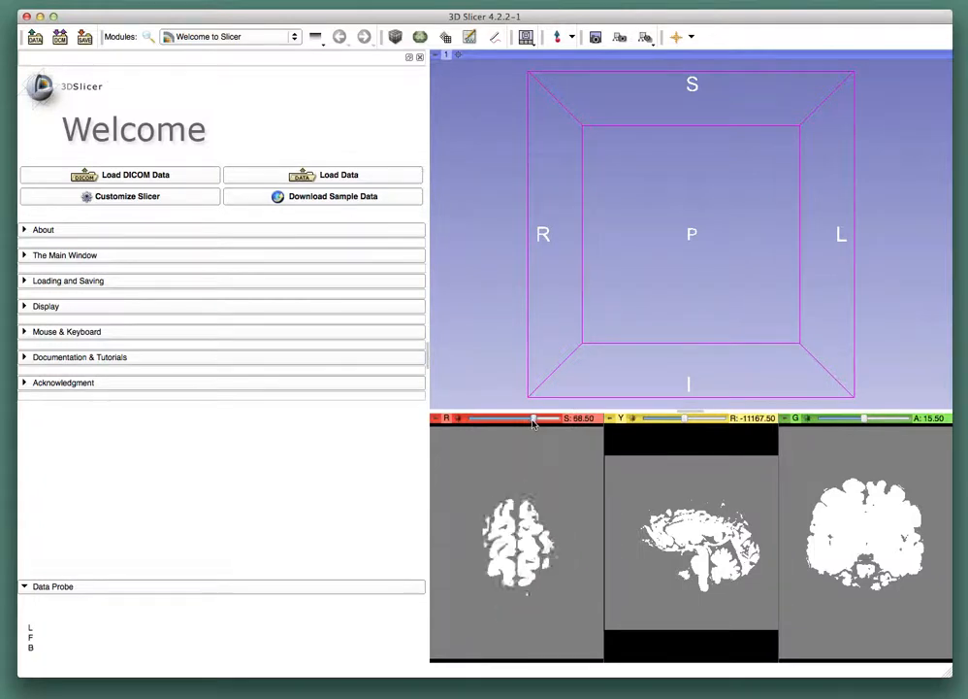
drag(532, 419, 506, 418)
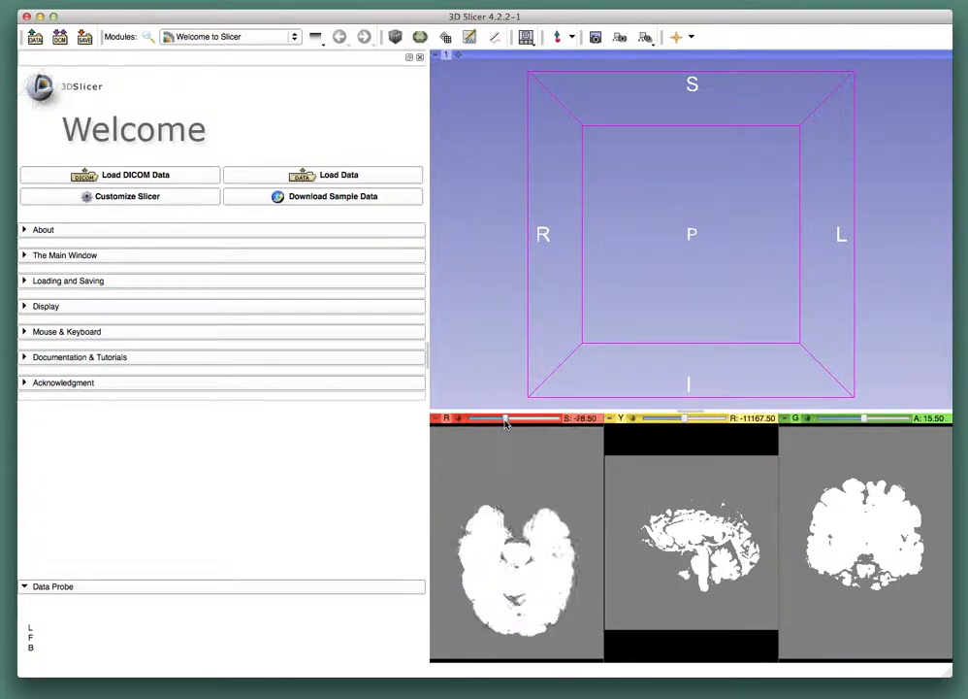
drag(505, 418, 511, 418)
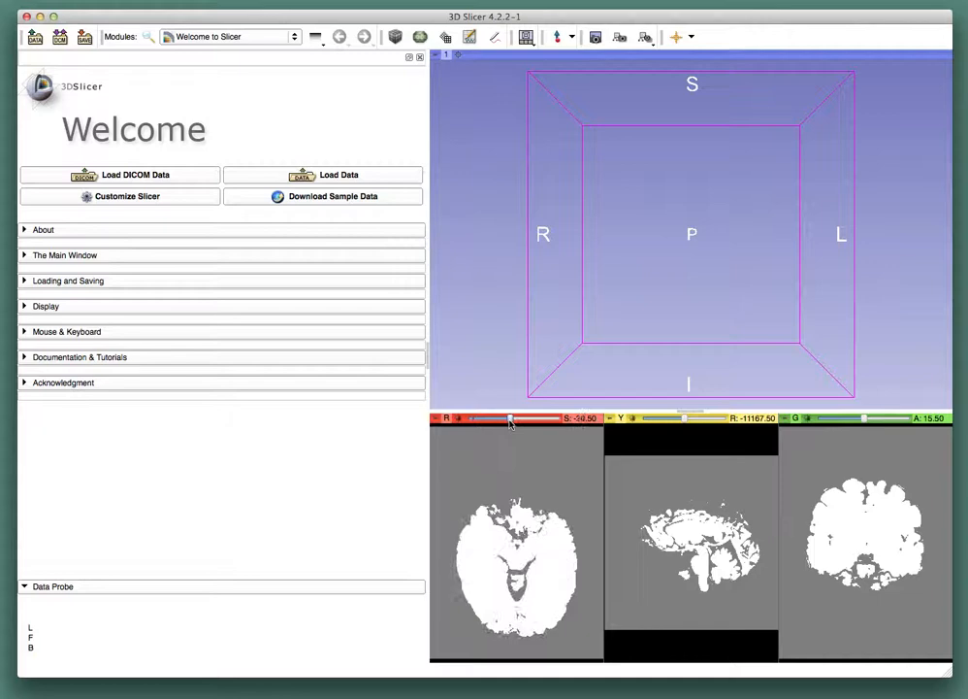
drag(512, 418, 516, 418)
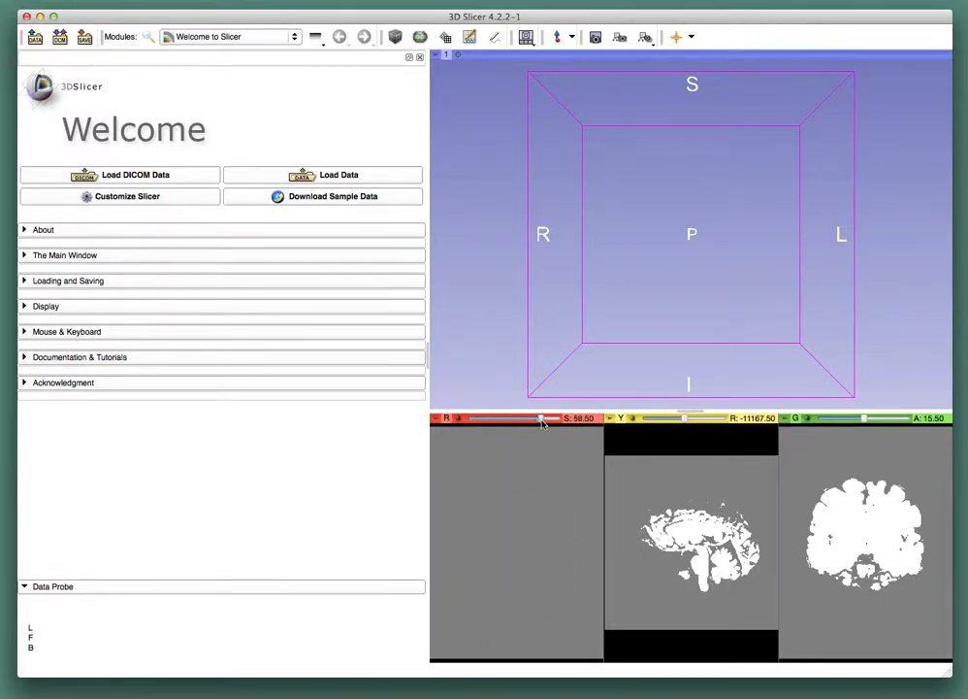
drag(542, 418, 524, 418)
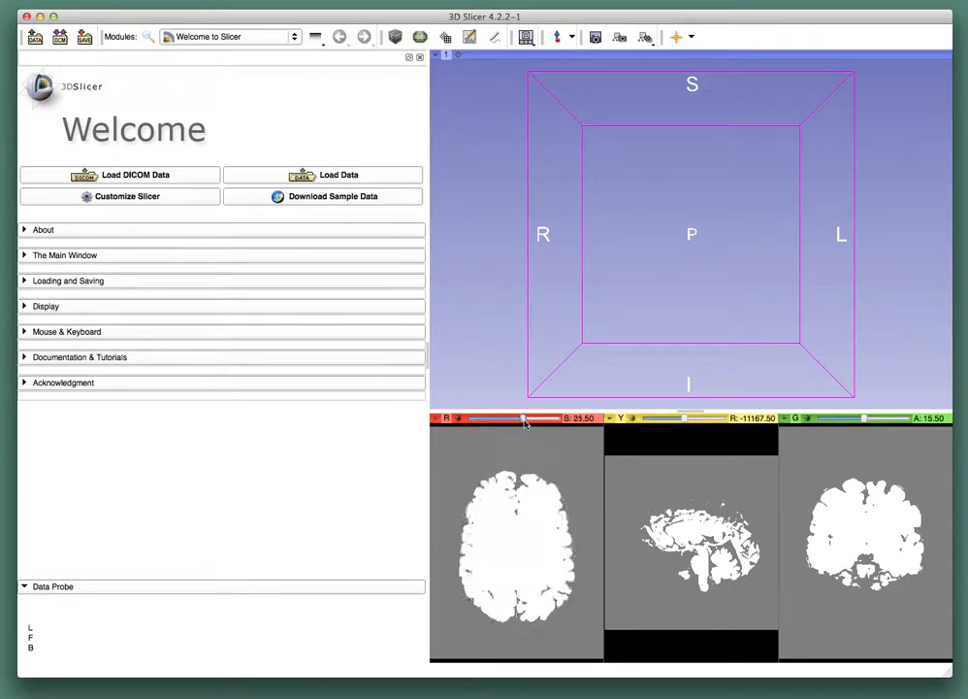
drag(512, 418, 527, 419)
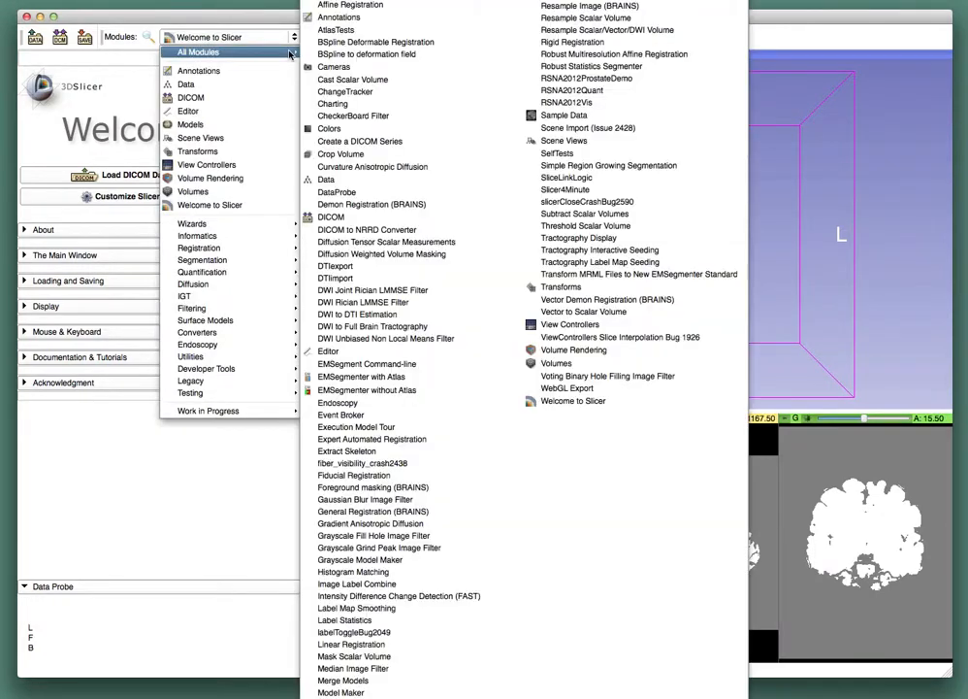
mouse_move(334, 265)
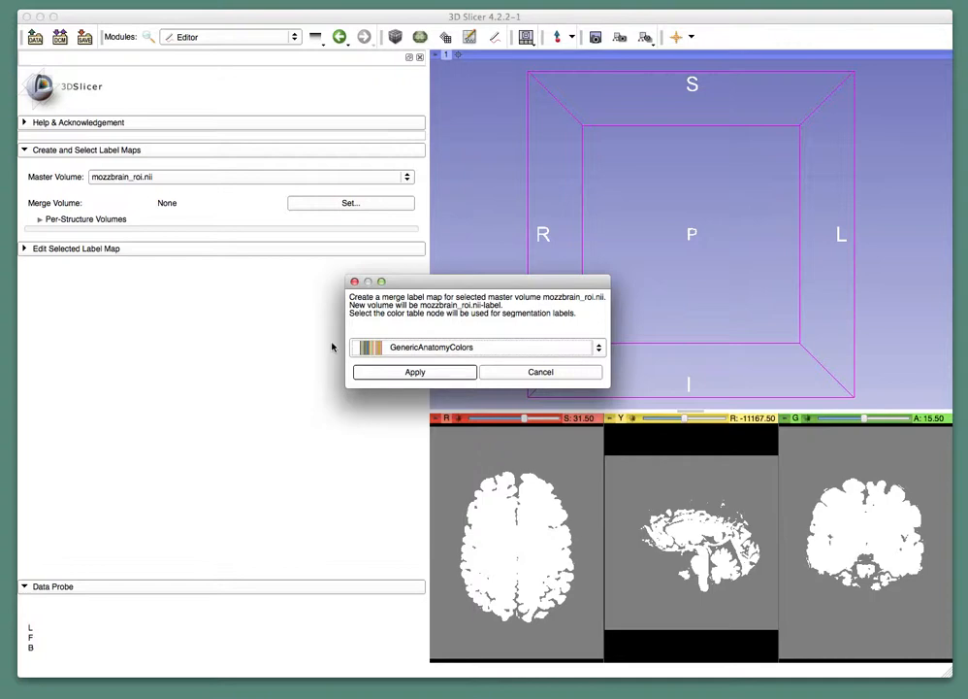
mouse_move(414, 372)
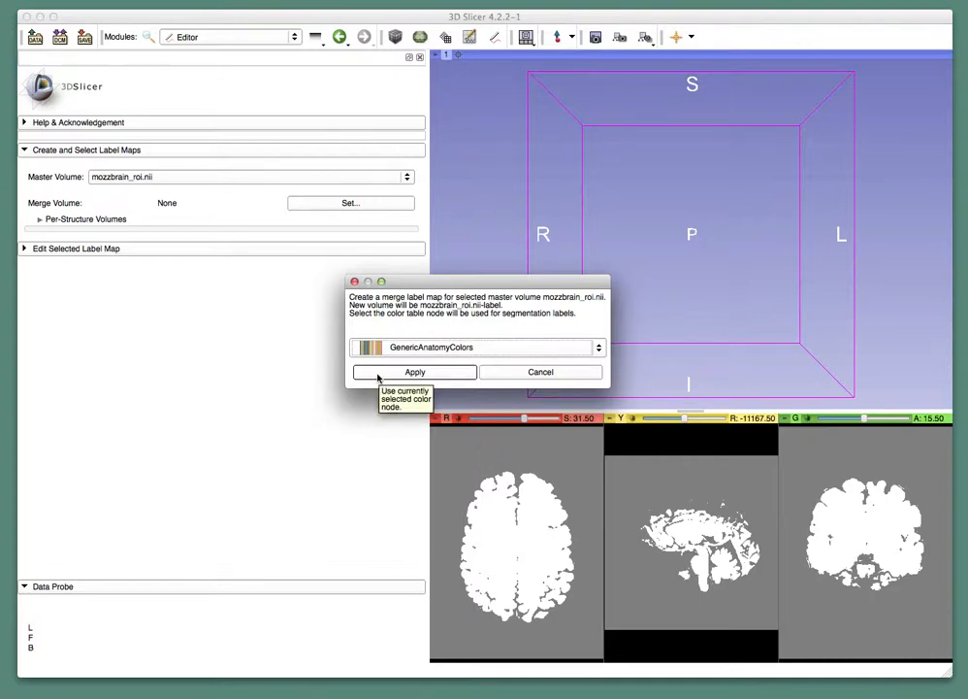
Step: Create the mozzbrain_roi.nii-label merge label map with GenericAnatomyColors
click(414, 372)
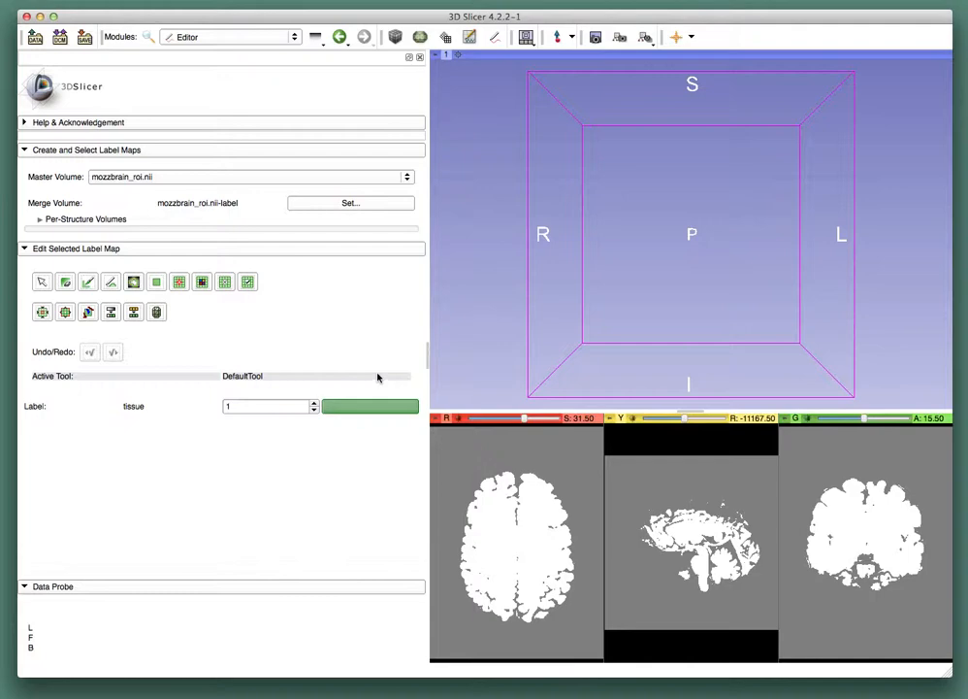
mouse_move(114, 335)
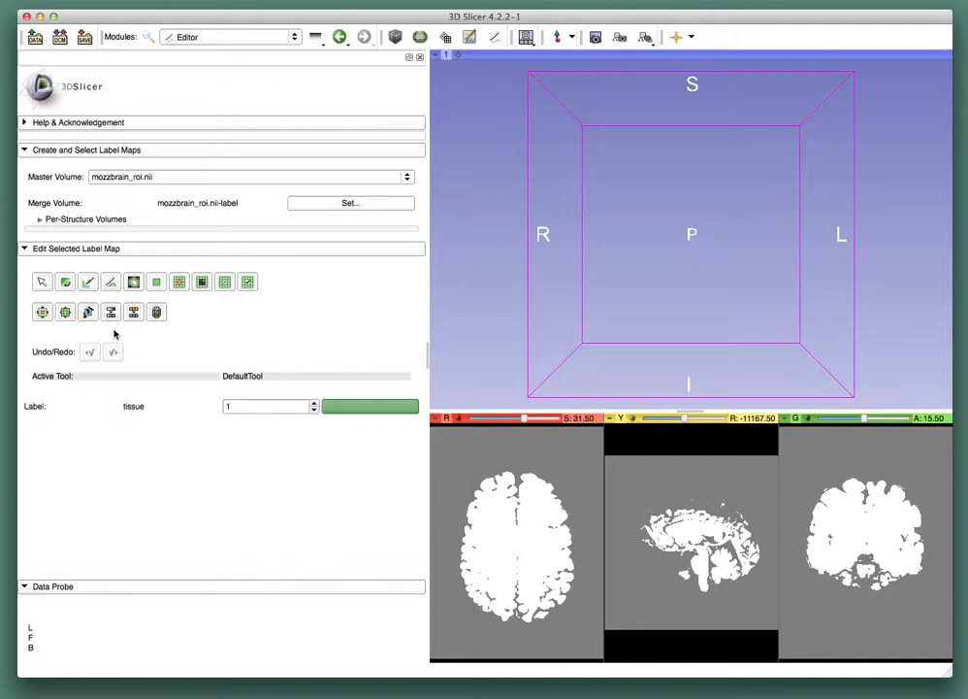
mouse_move(111, 311)
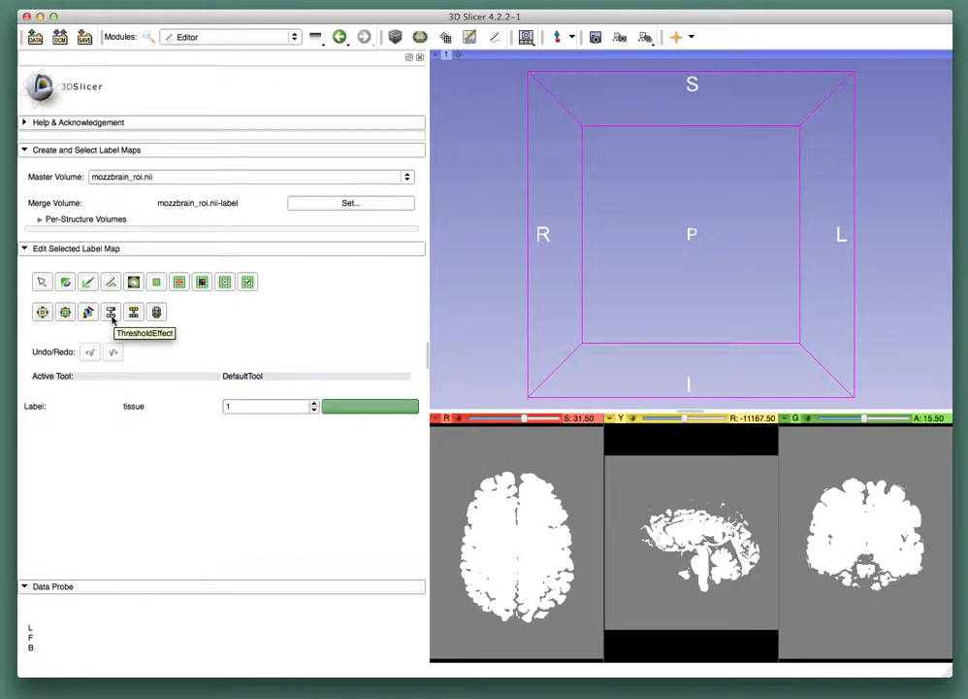
Step: Activate ThresholdEffect and raise the lower bound so the range reads 1.00–1.00
click(111, 312)
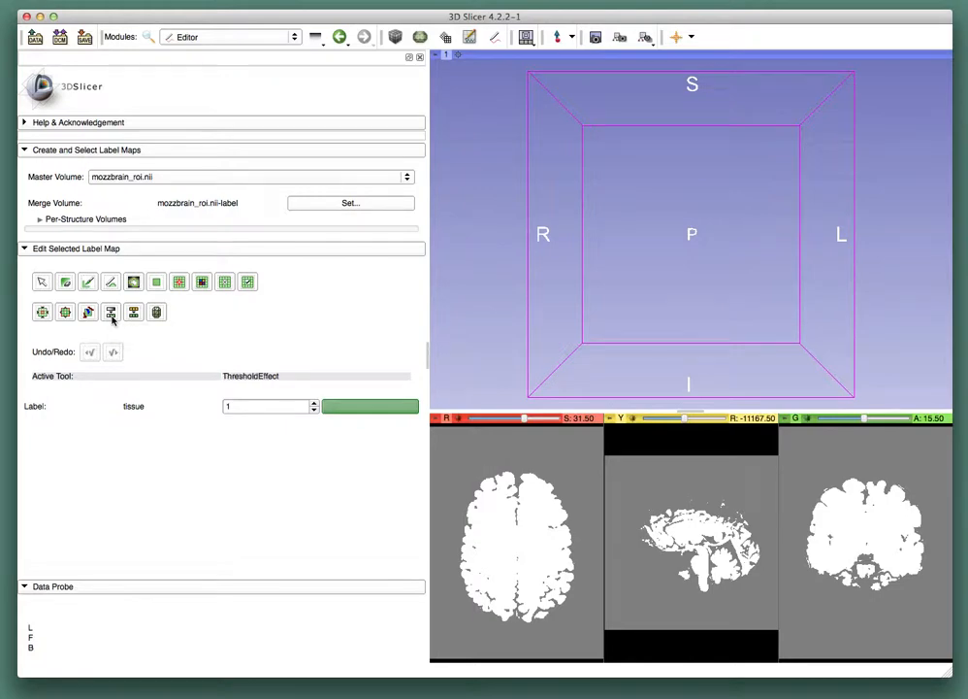
click(111, 311)
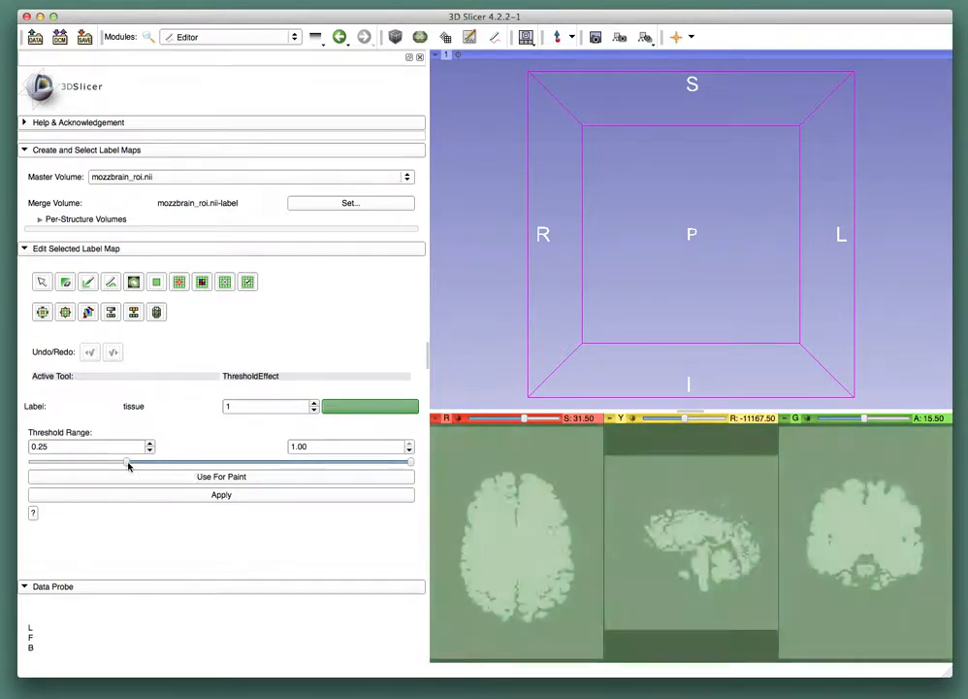
drag(127, 461, 355, 461)
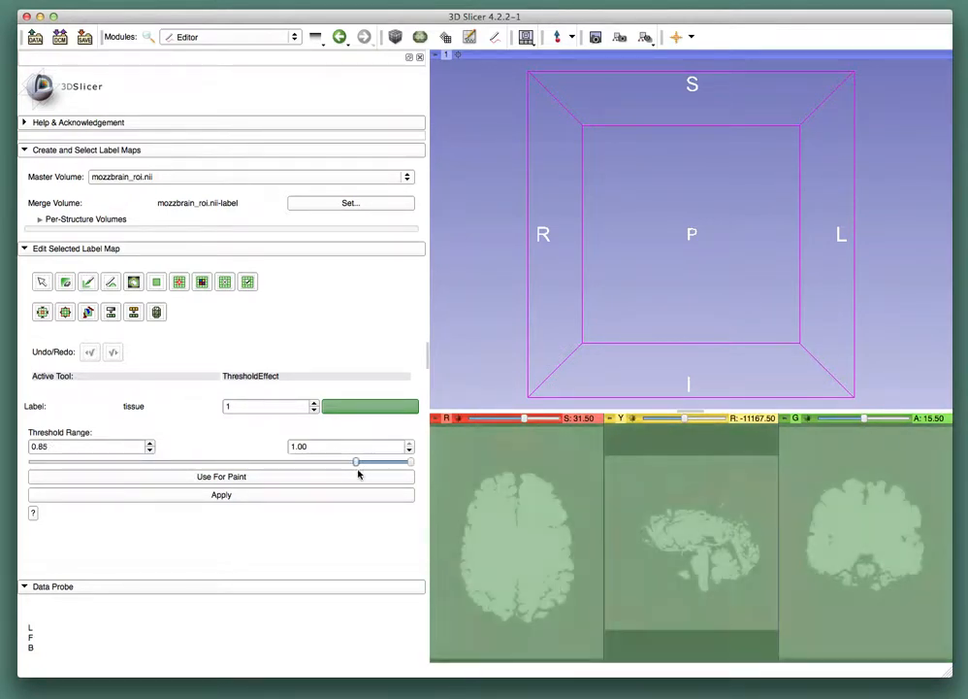
drag(355, 461, 409, 461)
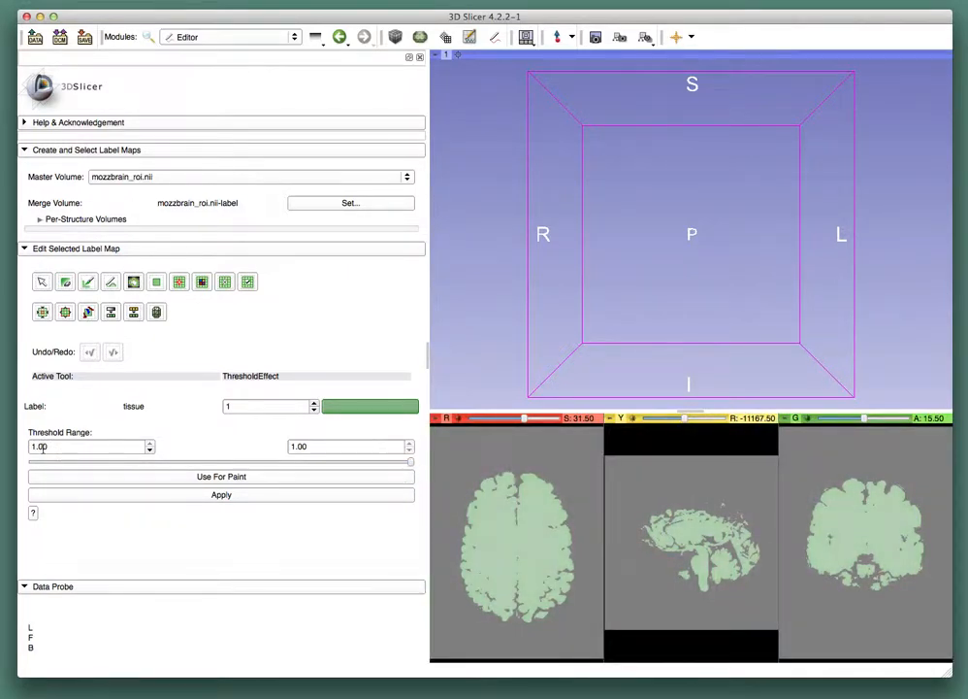
mouse_move(463, 556)
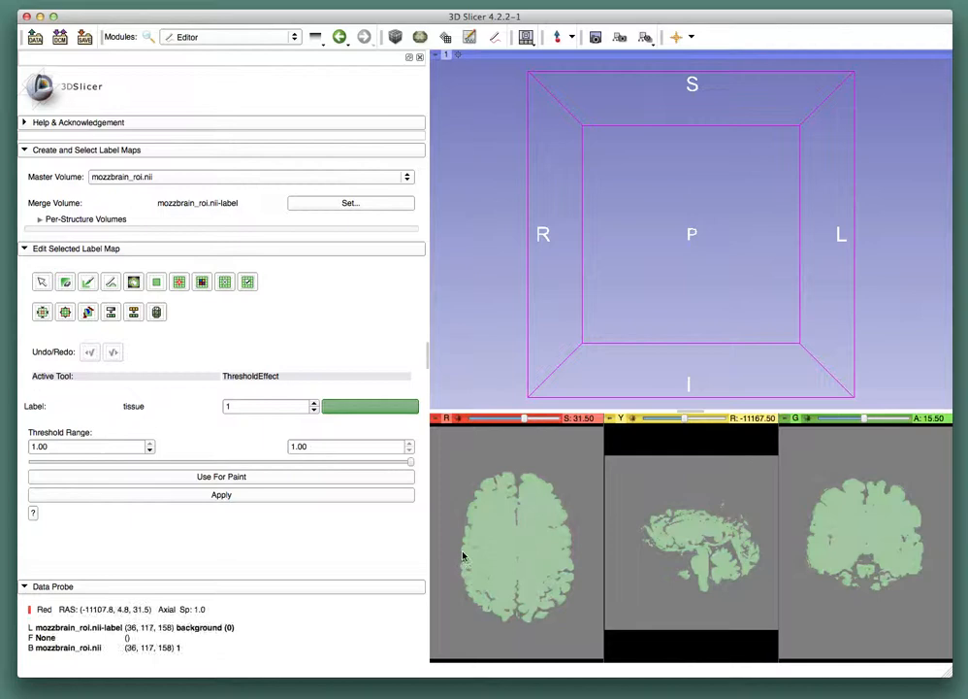
mouse_move(504, 556)
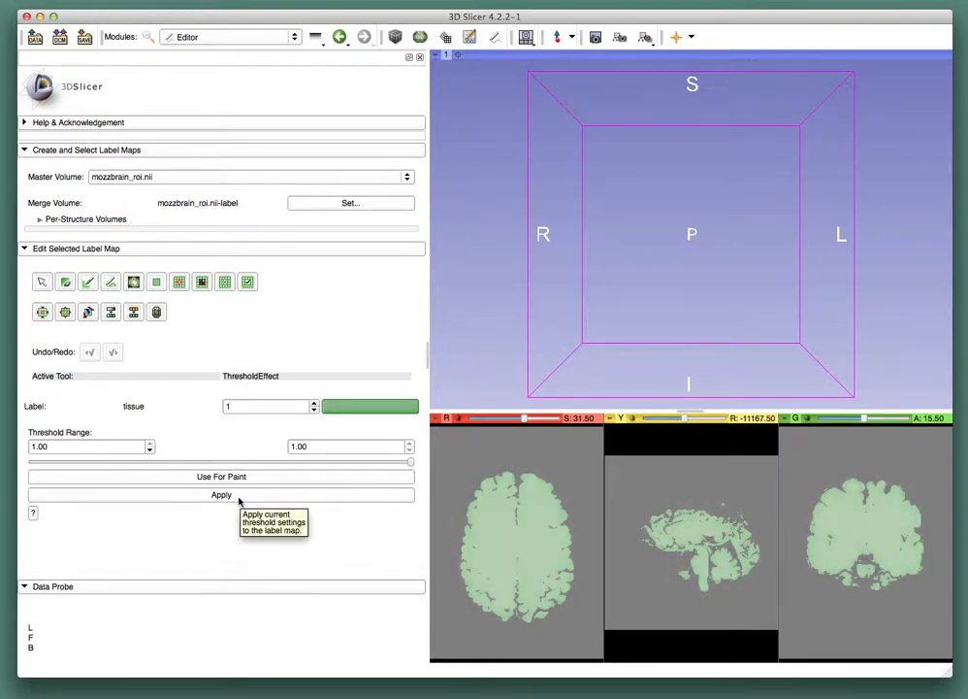
Step: Apply the threshold into the tissue label map and head to Model Maker
click(221, 495)
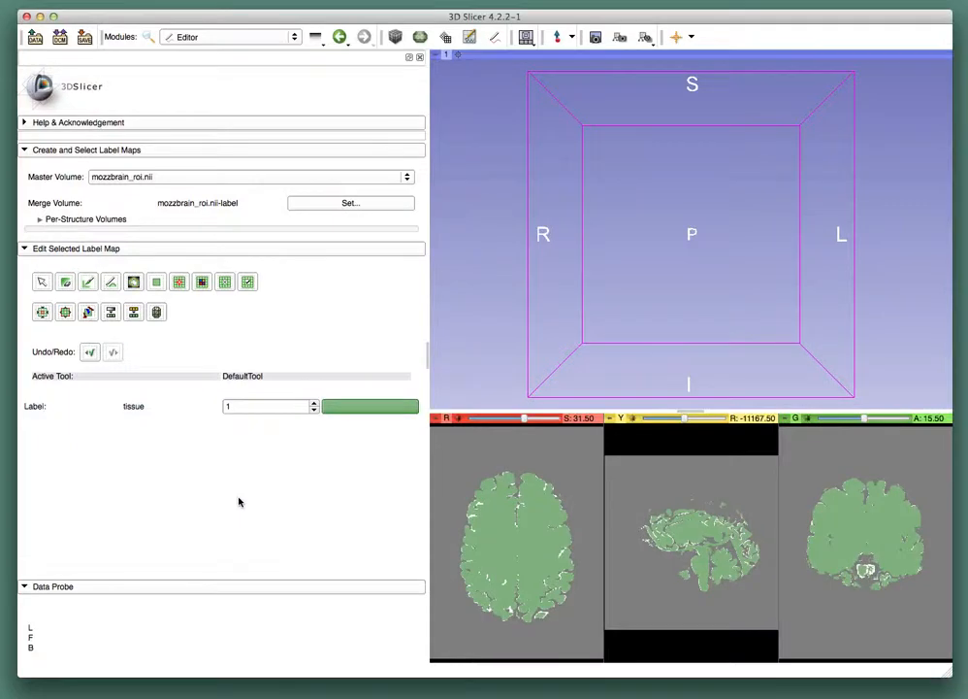
mouse_move(550, 554)
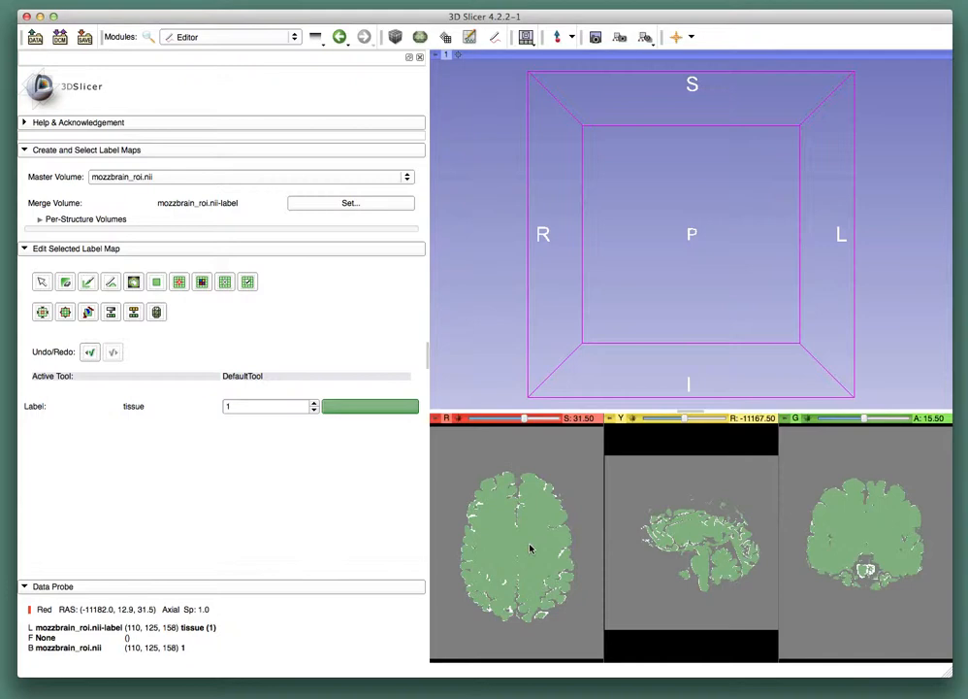
click(294, 36)
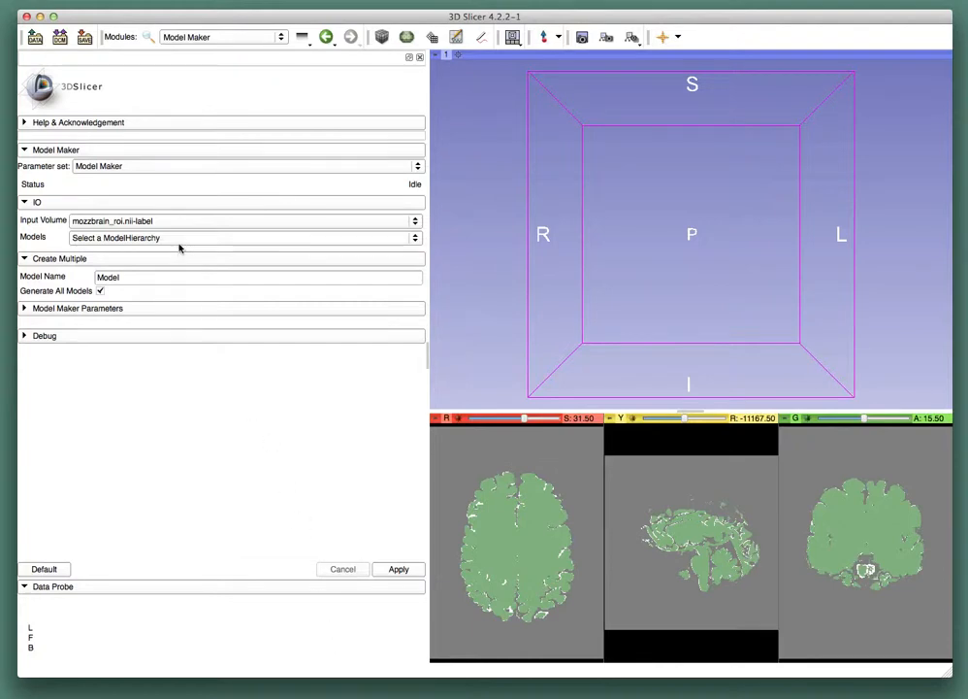
Step: Build a model of label 1 into a new Models hierarchy in Model Maker
click(243, 237)
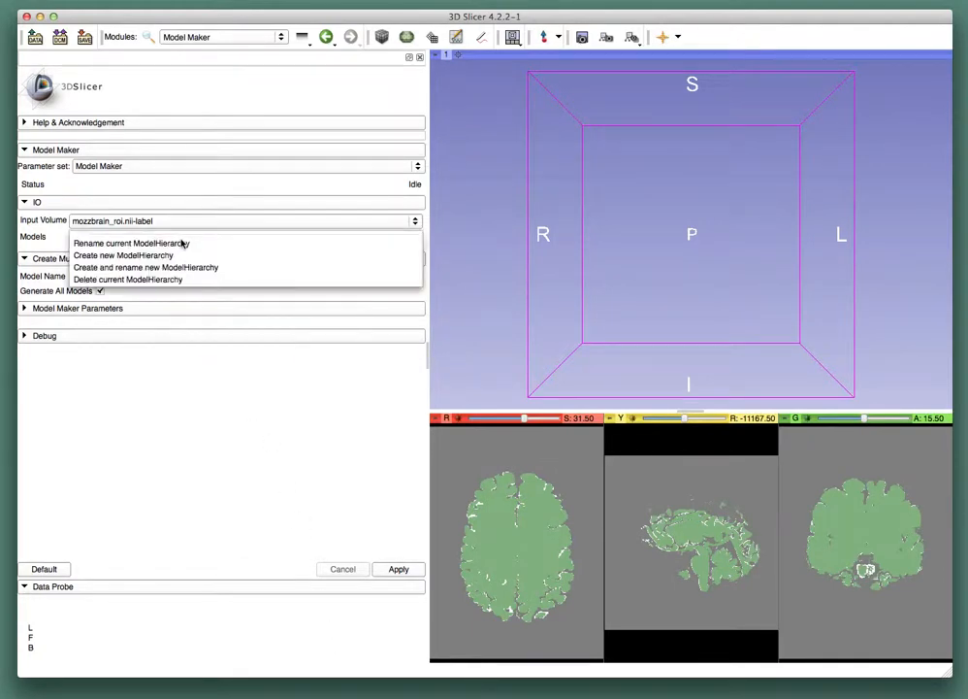
click(123, 255)
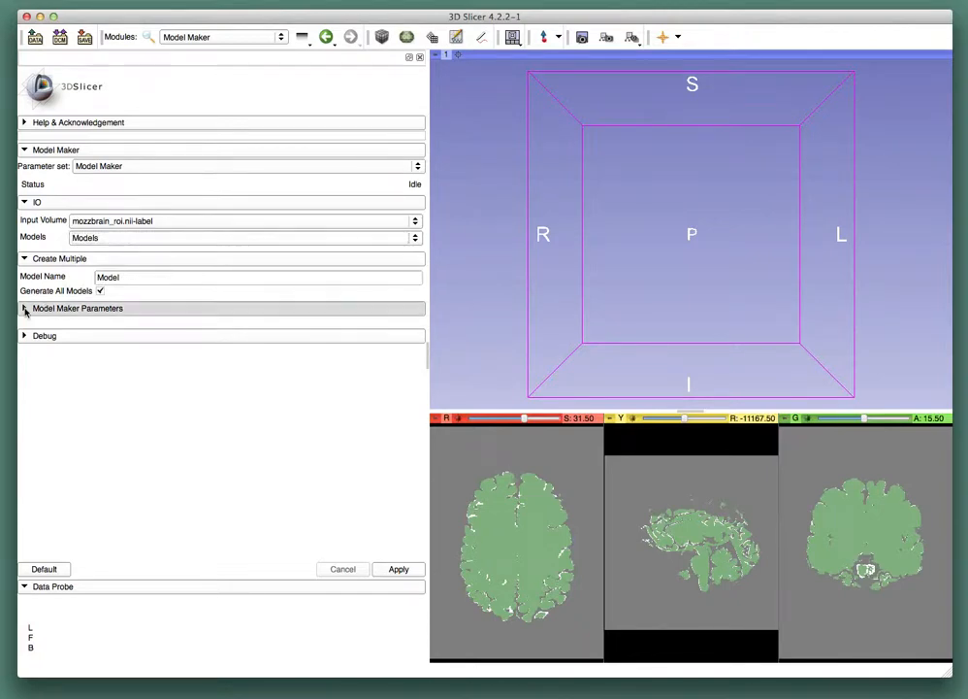
click(24, 308)
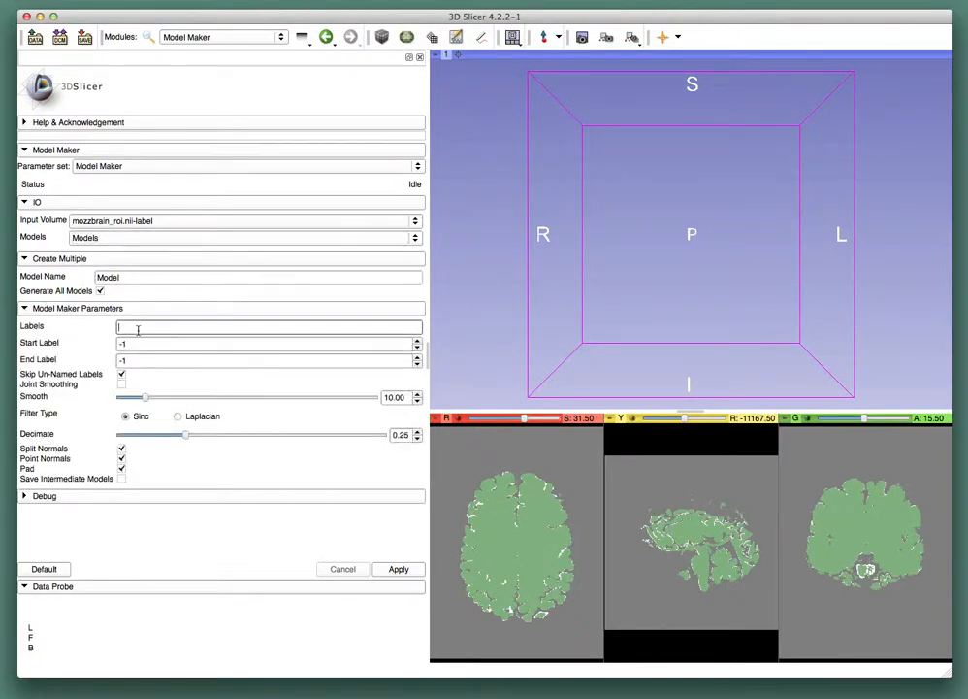
text(1)
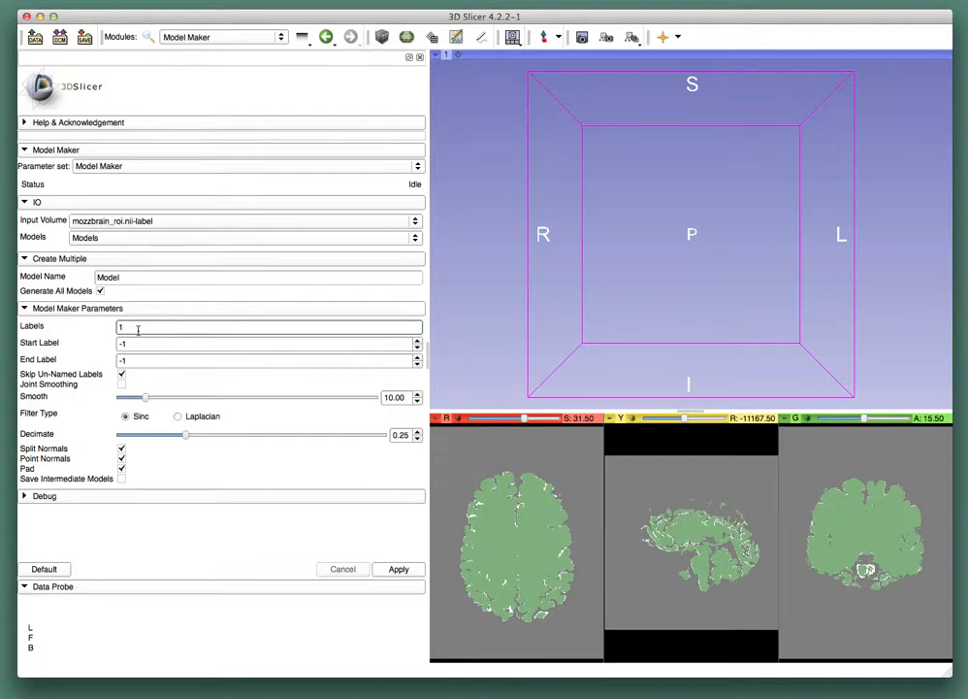
mouse_move(178, 410)
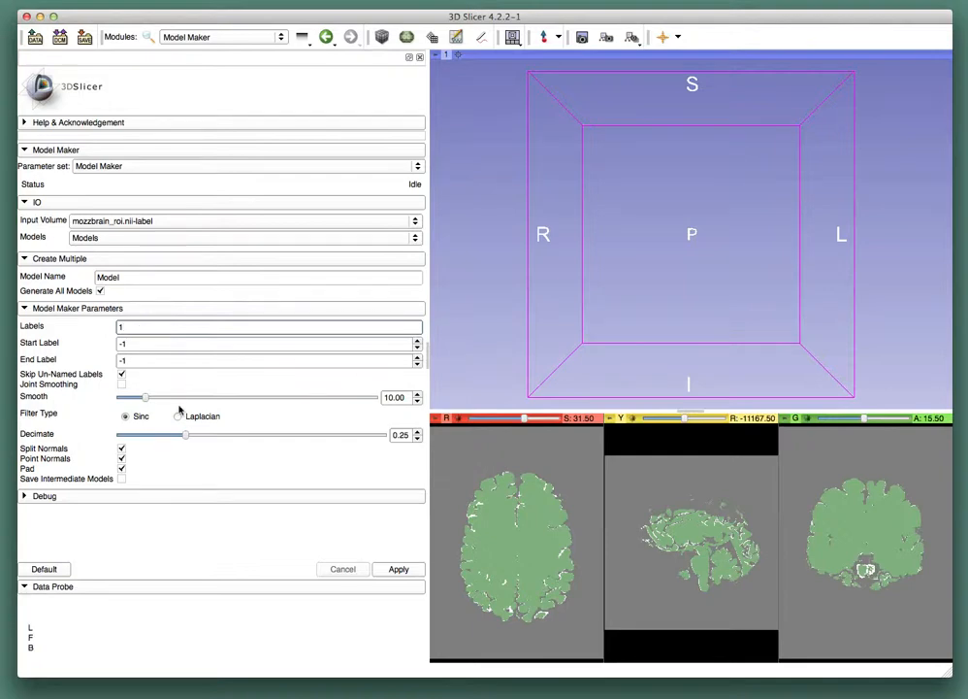
mouse_move(388, 570)
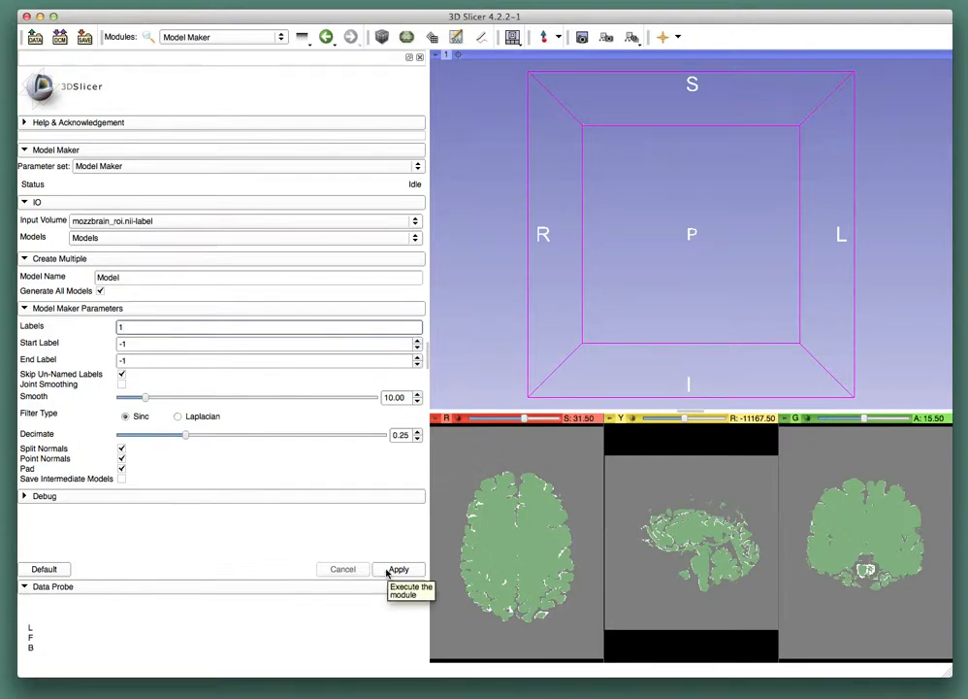
click(398, 569)
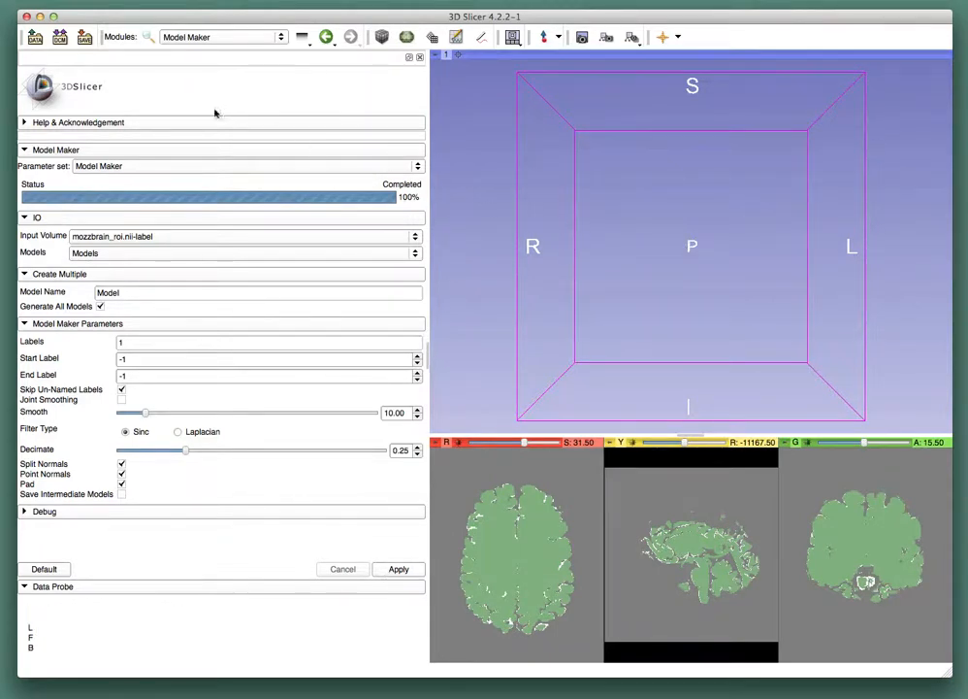
Step: In the save dialog, switch Model_1_tissue's file format to STL (.stl)
click(85, 37)
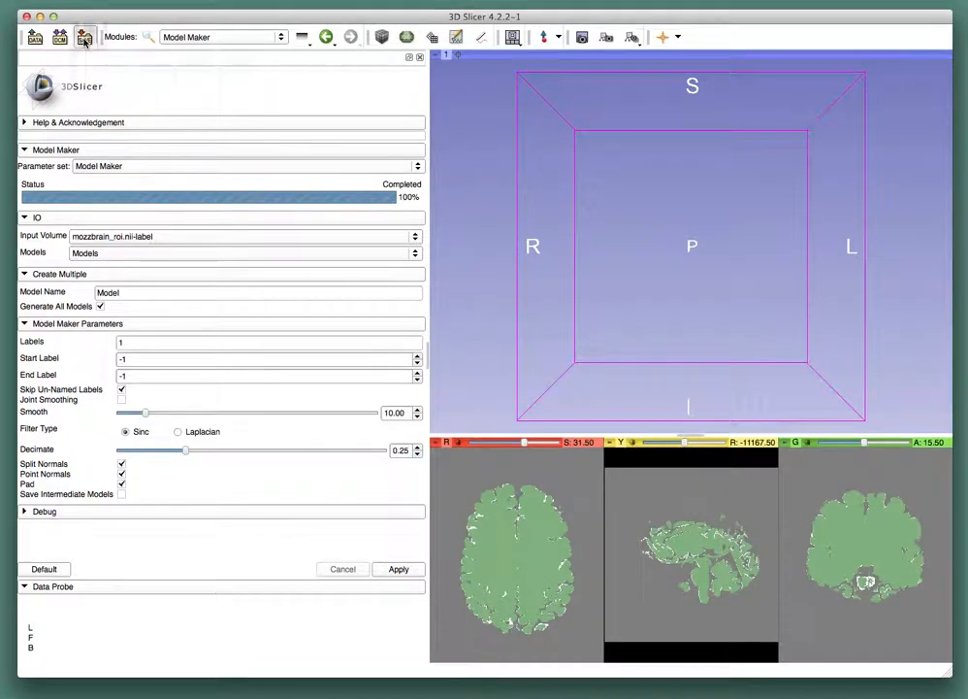
click(85, 36)
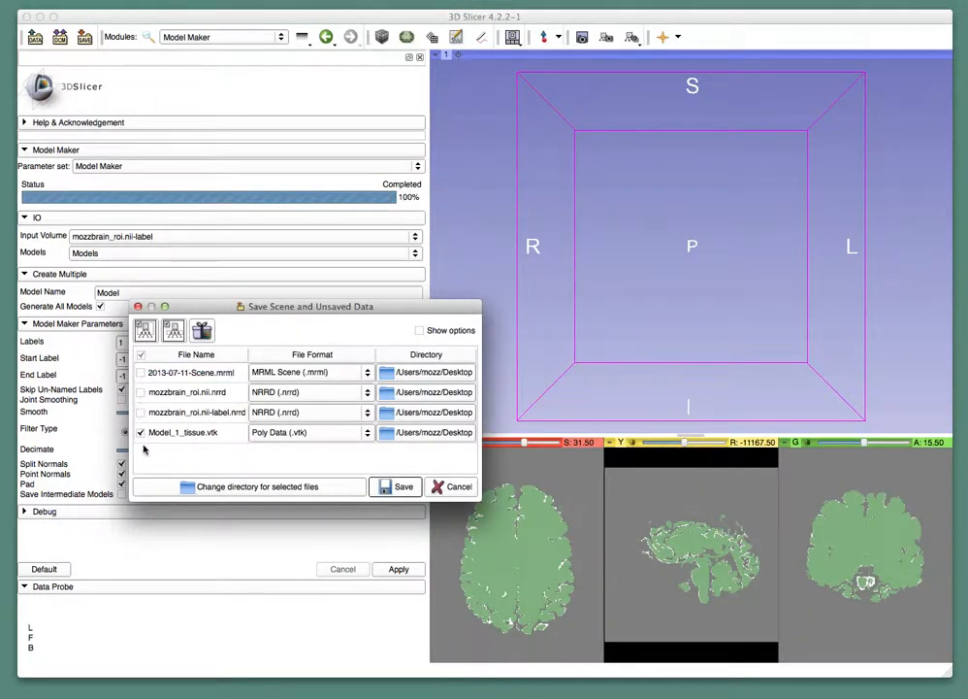
click(309, 432)
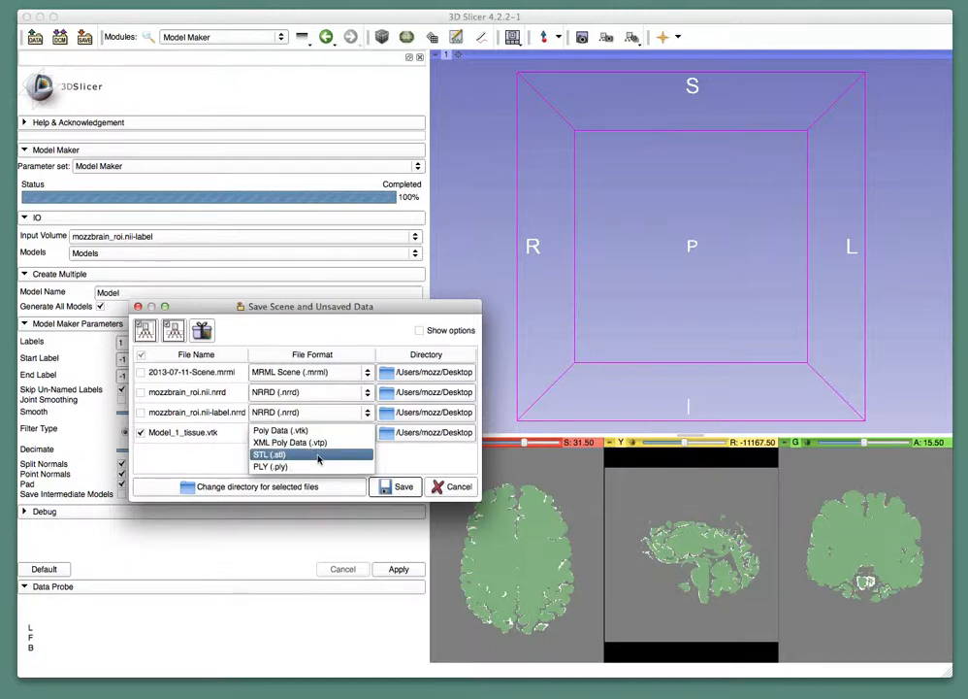
click(268, 454)
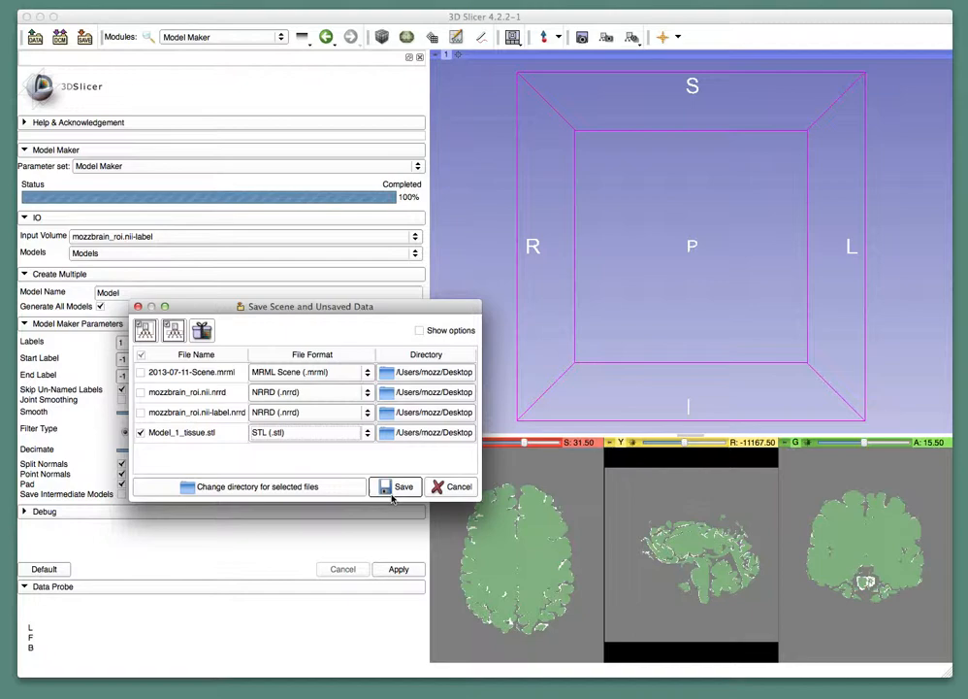